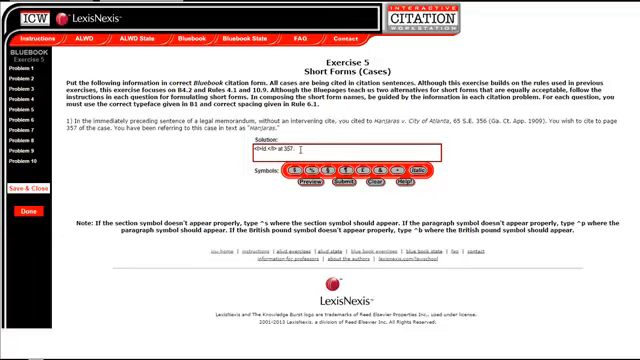
type(".")
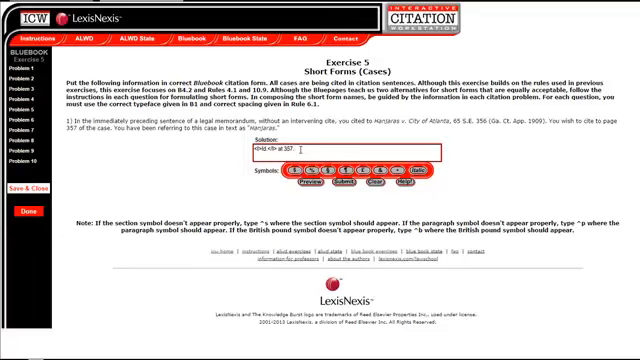
type("7")
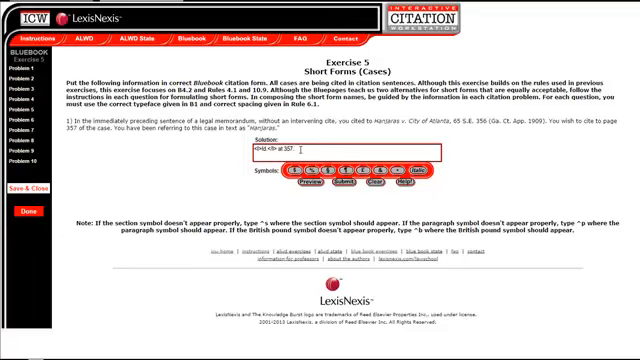
type("j")
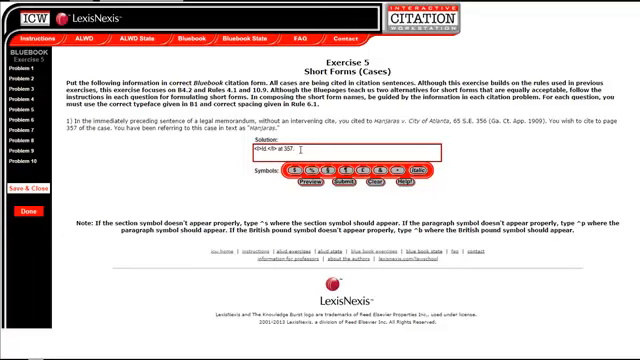
type("7")
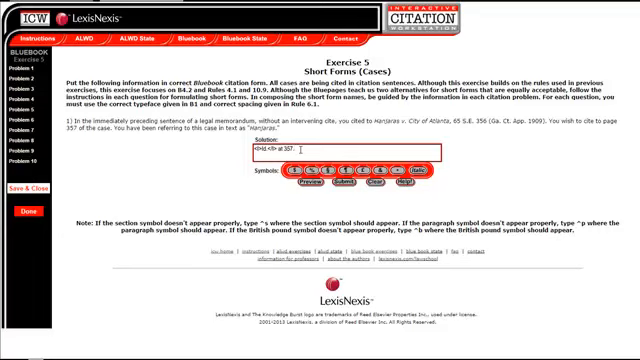
type(".")
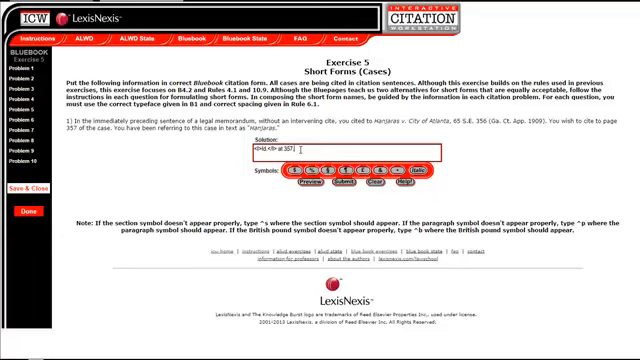
type(".")
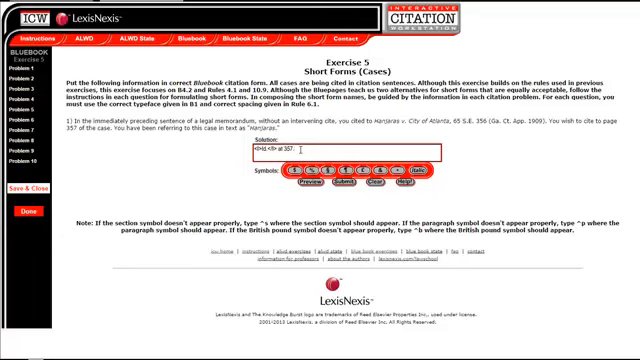
type(".")
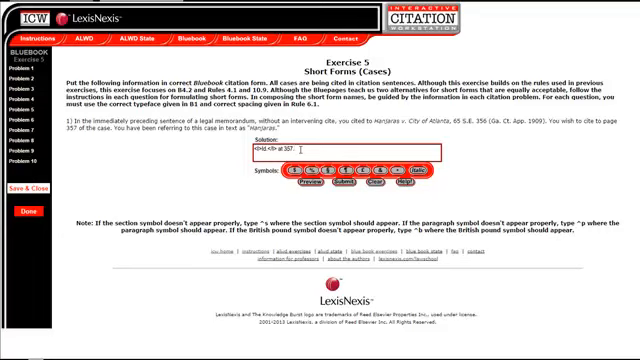
type("7")
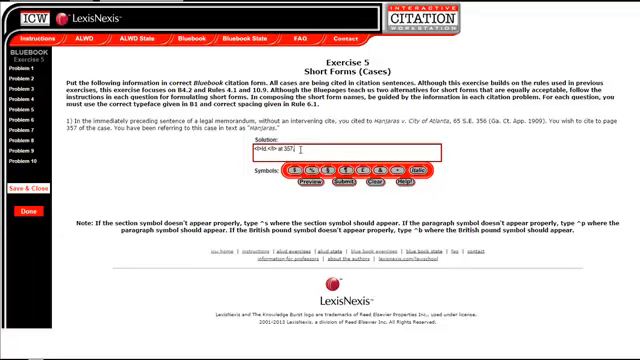